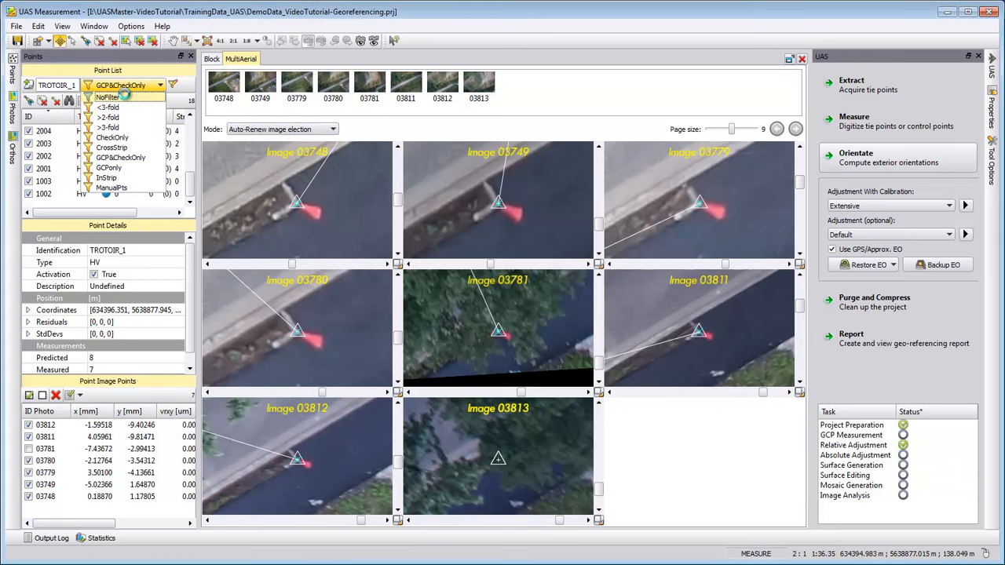
Set the Point List filter to NoFilter so all points, including tie points, are listed.
{"action": "left_click", "coordinate": [107, 97]}
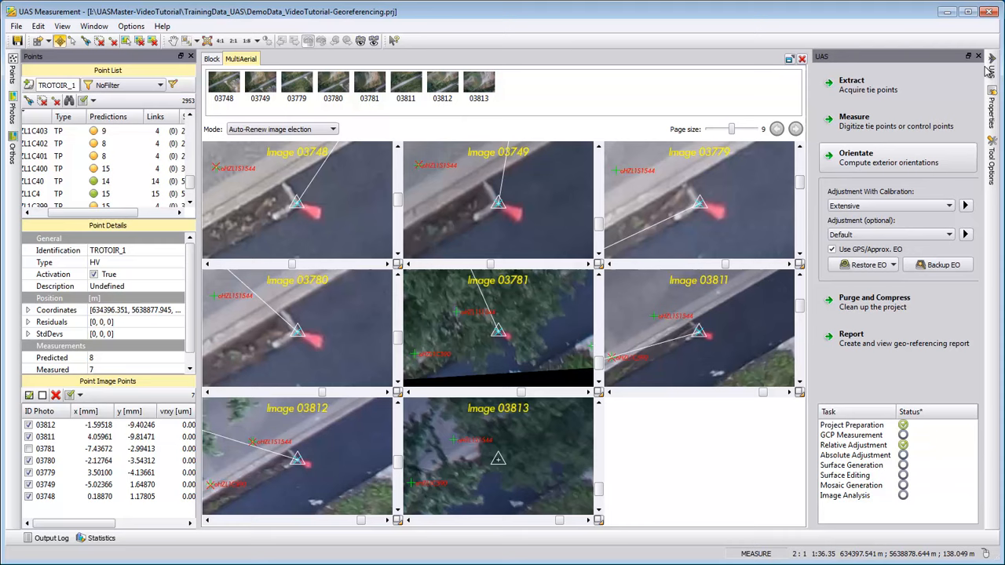
{"action": "mouse_move", "coordinate": [899, 157]}
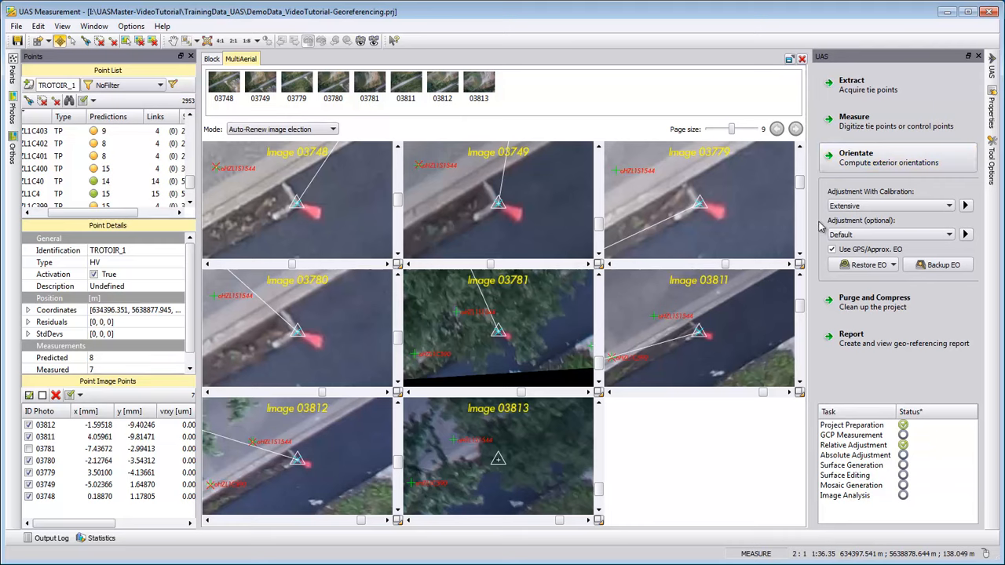
{"action": "mouse_move", "coordinate": [892, 228]}
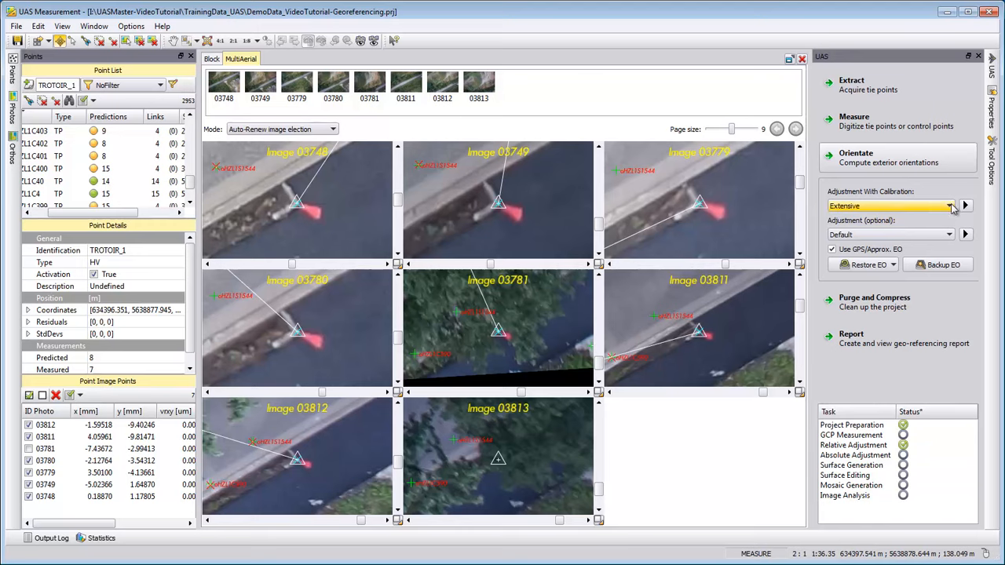
{"action": "left_click", "coordinate": [951, 206]}
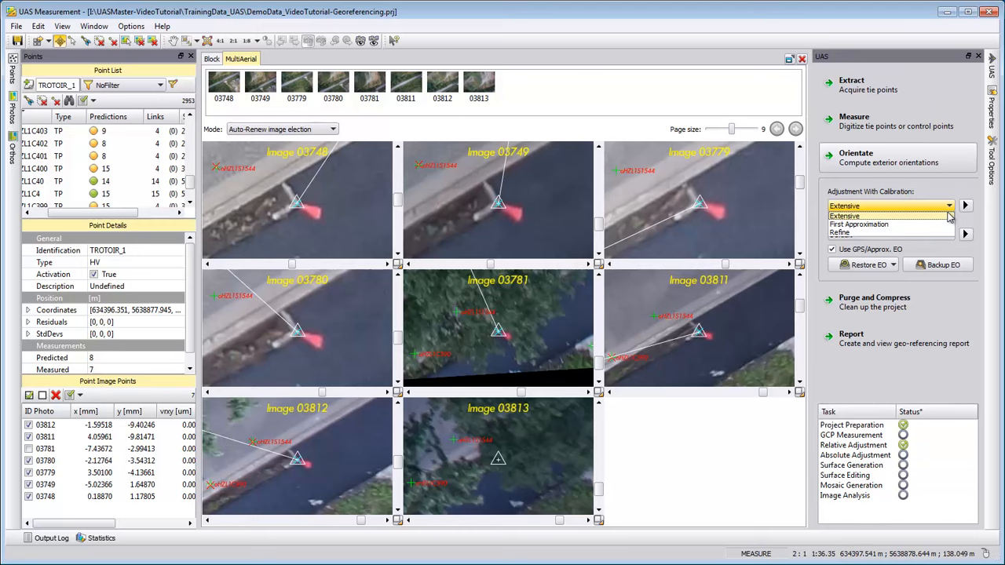
{"action": "mouse_move", "coordinate": [888, 224]}
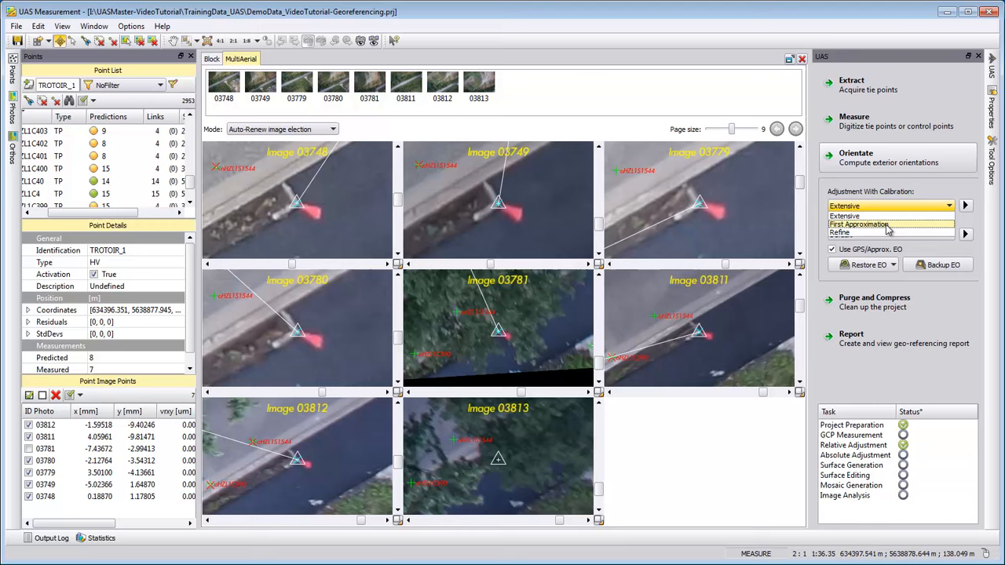
{"action": "mouse_move", "coordinate": [892, 216]}
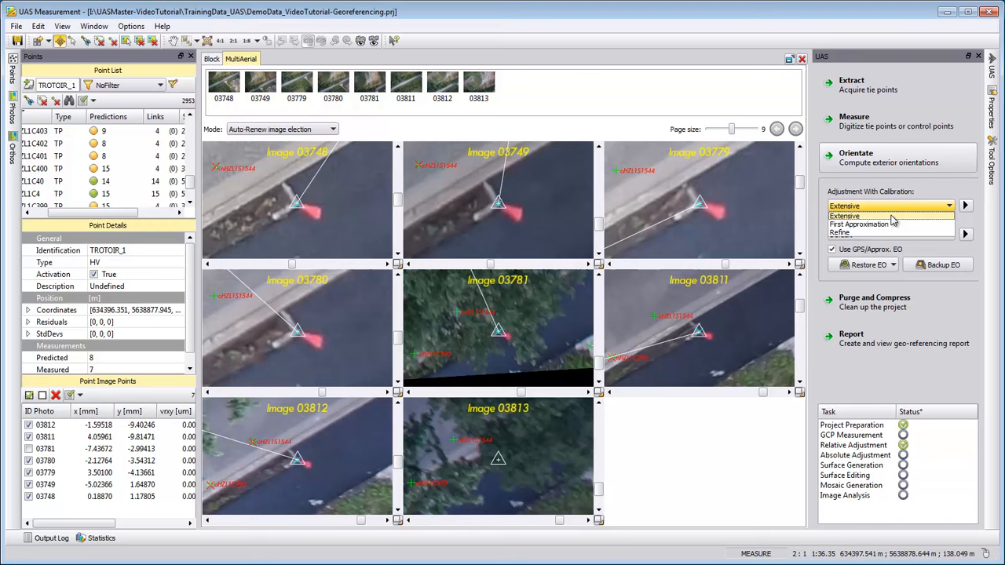
{"action": "mouse_move", "coordinate": [888, 221]}
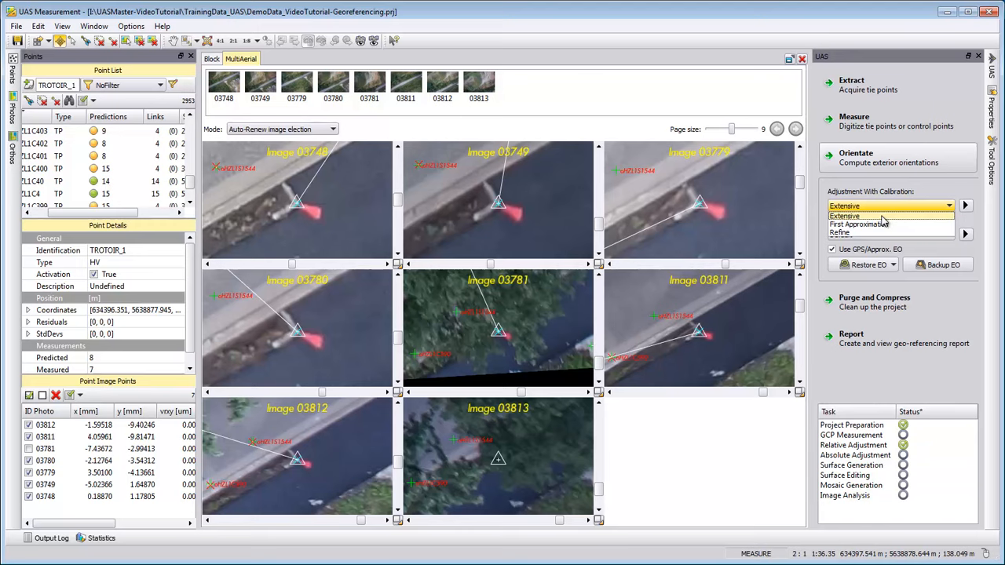
{"action": "mouse_move", "coordinate": [892, 232]}
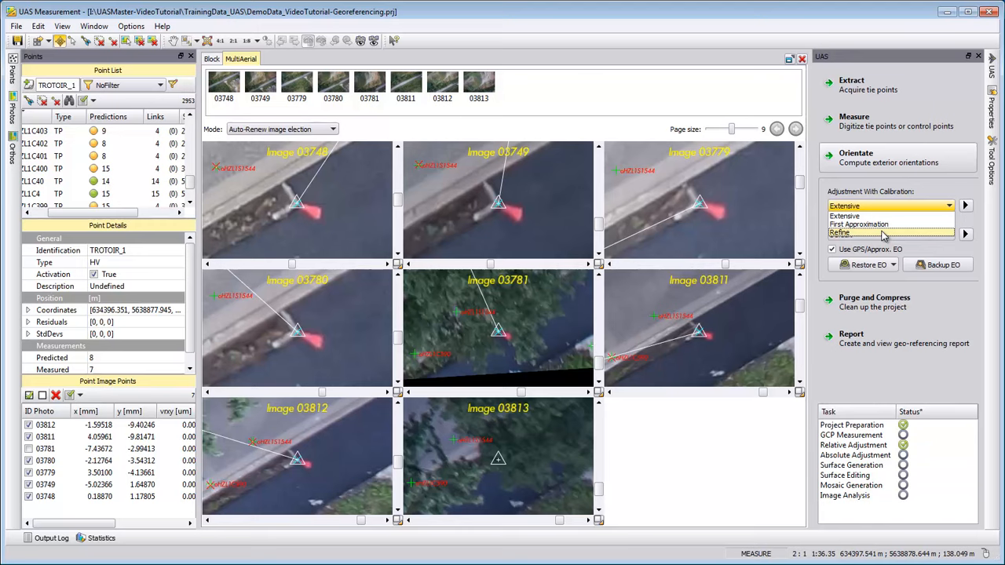
{"action": "mouse_move", "coordinate": [878, 216]}
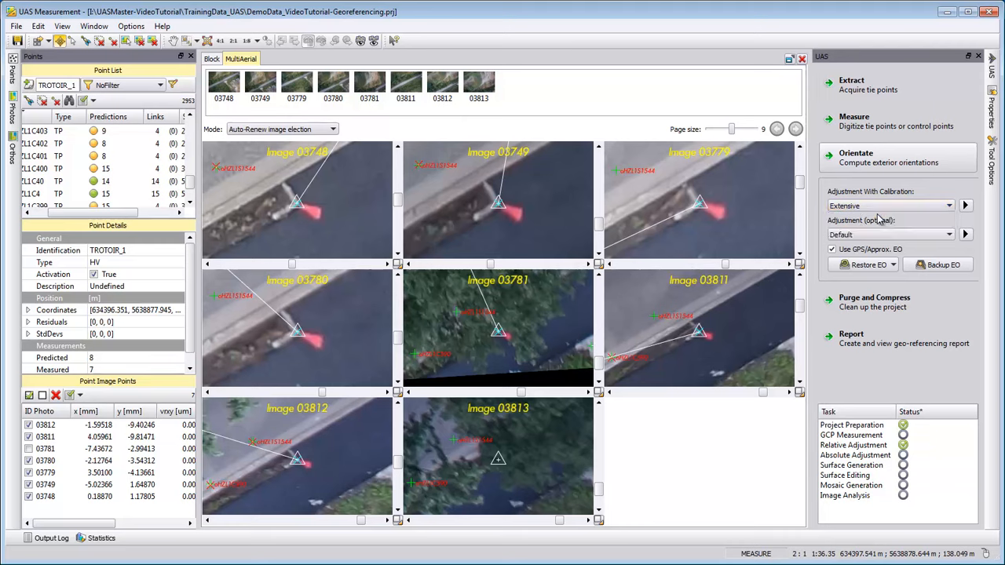
{"action": "left_click", "coordinate": [887, 205]}
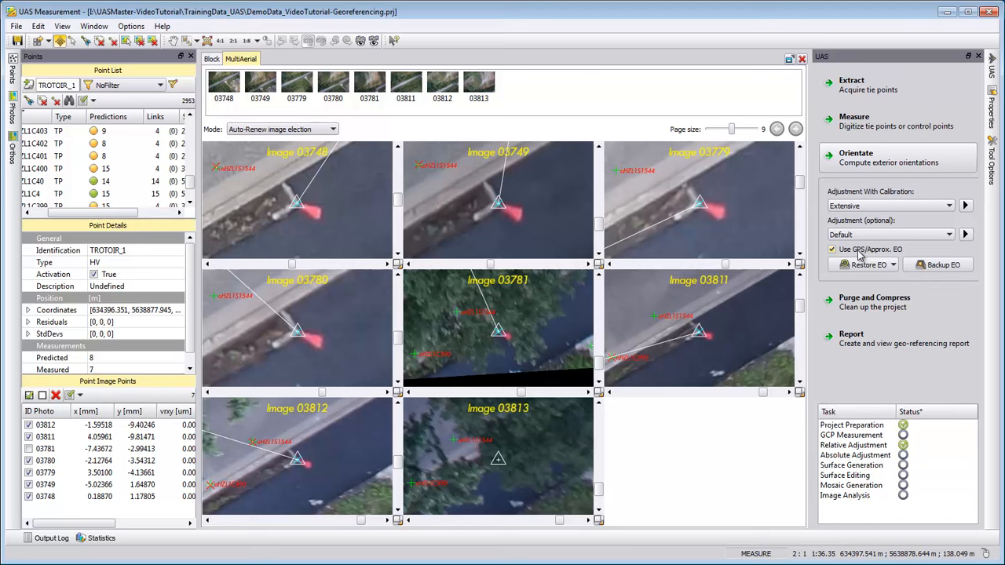
{"action": "mouse_move", "coordinate": [811, 258]}
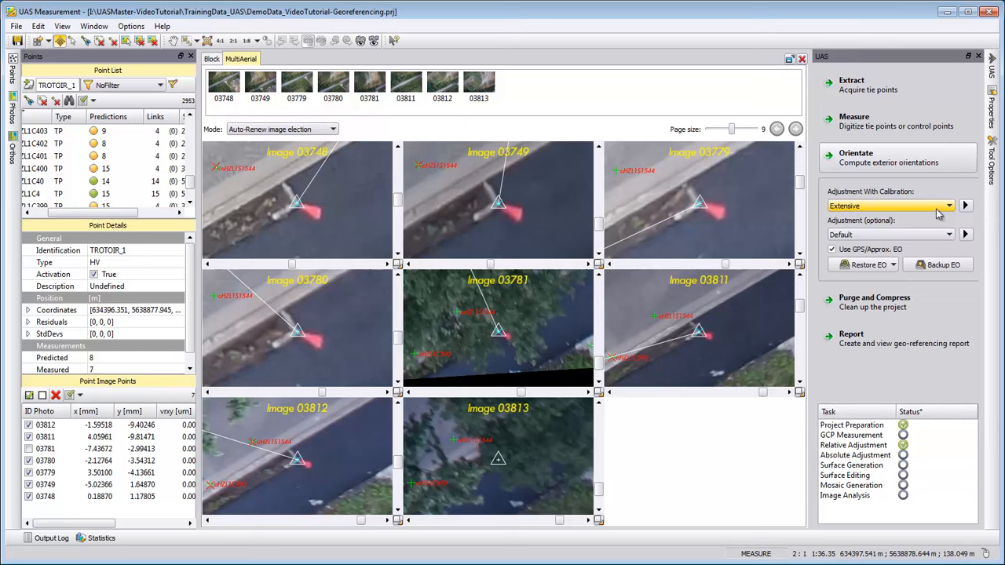
{"action": "mouse_move", "coordinate": [967, 206]}
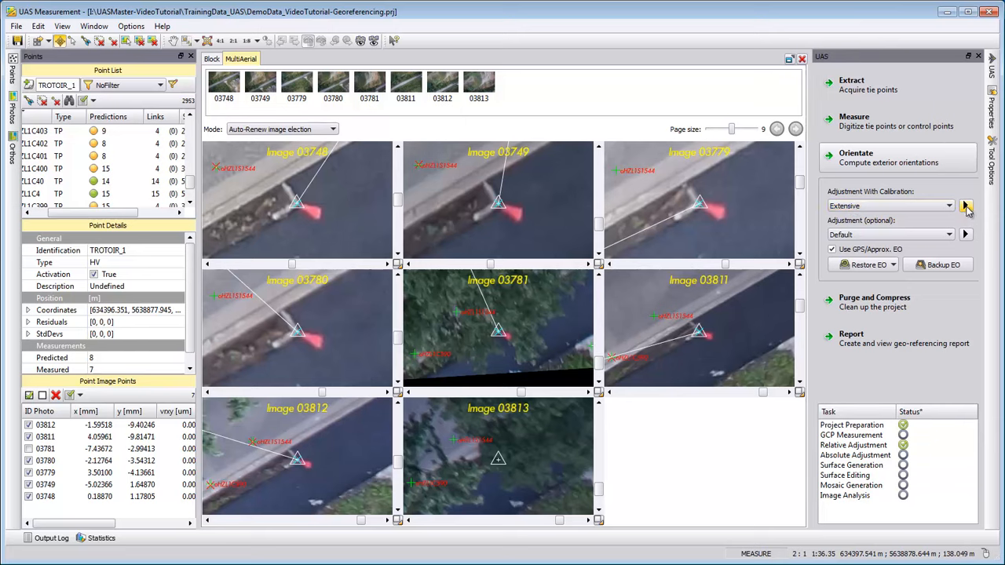
Start the Extensive adjustment with calibration and let processing run to completion.
{"action": "left_click", "coordinate": [968, 204]}
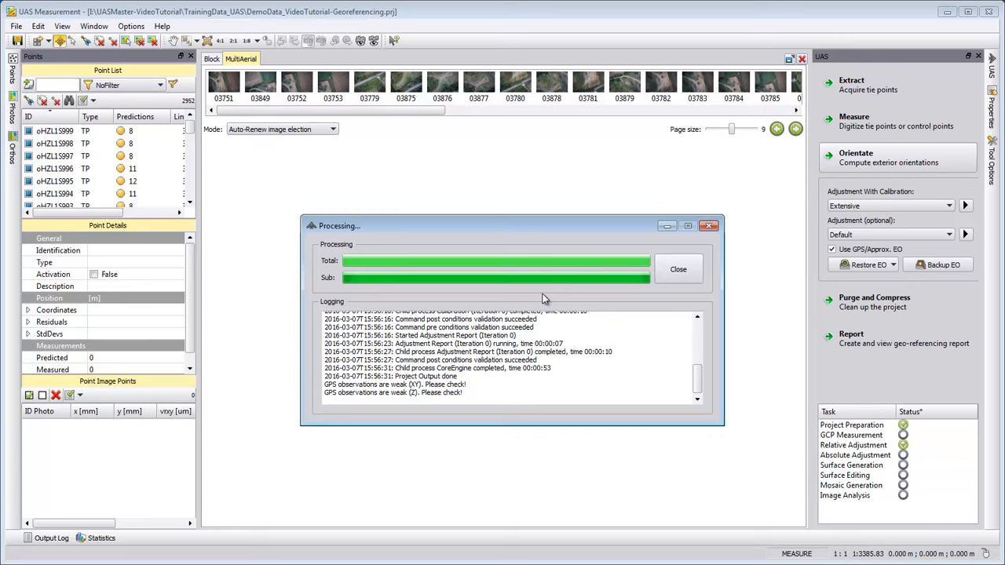
{"action": "mouse_move", "coordinate": [559, 266]}
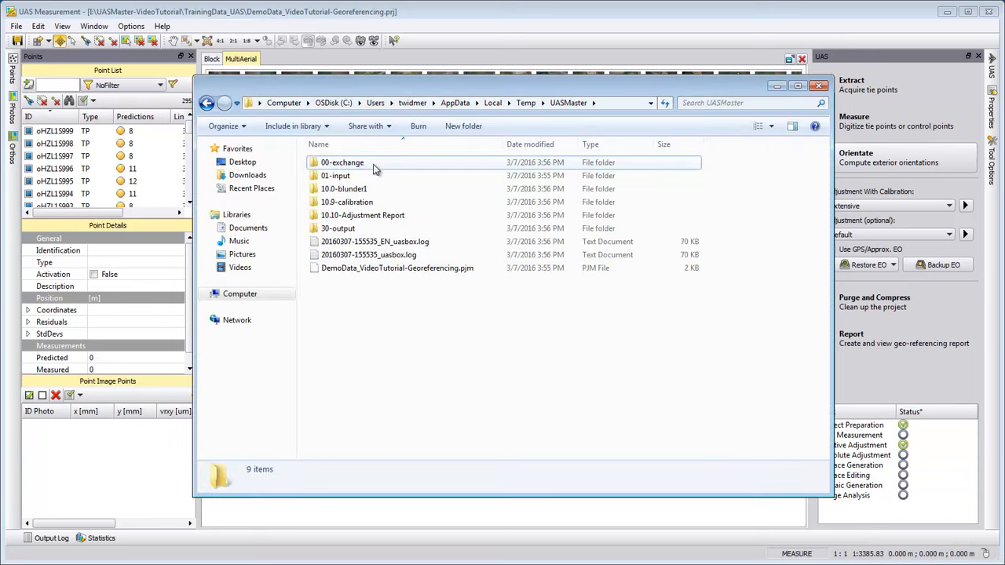
Reveal the full AppData\Local\Temp\UASMaster path in the address bar, selecting the user name.
{"action": "left_click", "coordinate": [471, 104]}
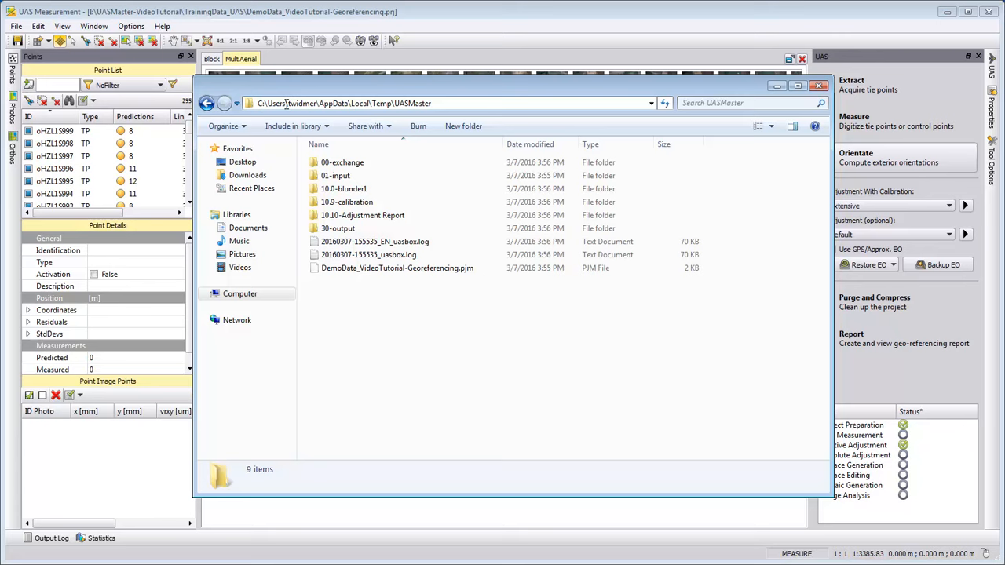
{"action": "double_click", "coordinate": [299, 104]}
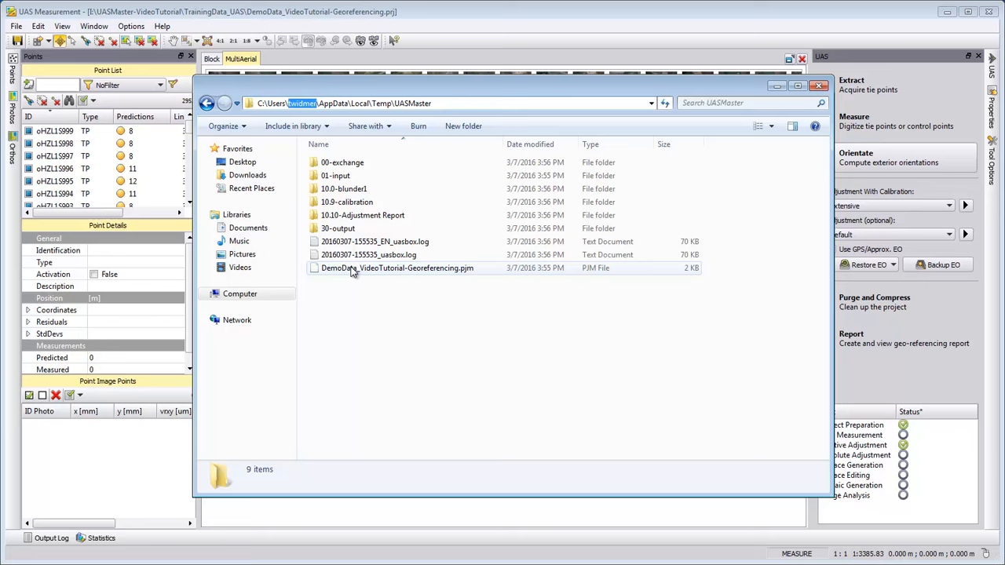
Look into the 01-input folder, then dismiss the finished Processing dialog in UAS Master.
{"action": "left_click", "coordinate": [336, 176]}
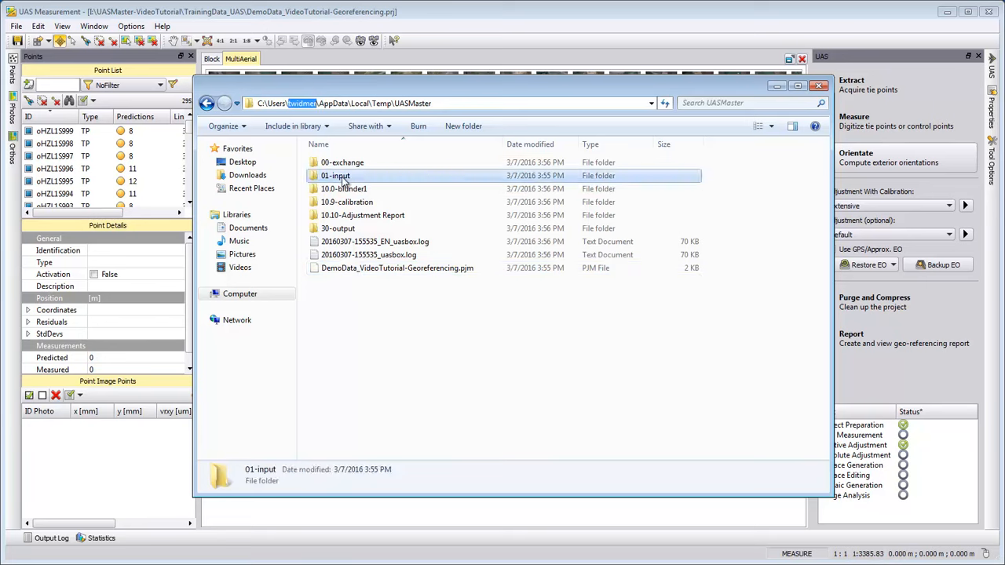
{"action": "double_click", "coordinate": [336, 175]}
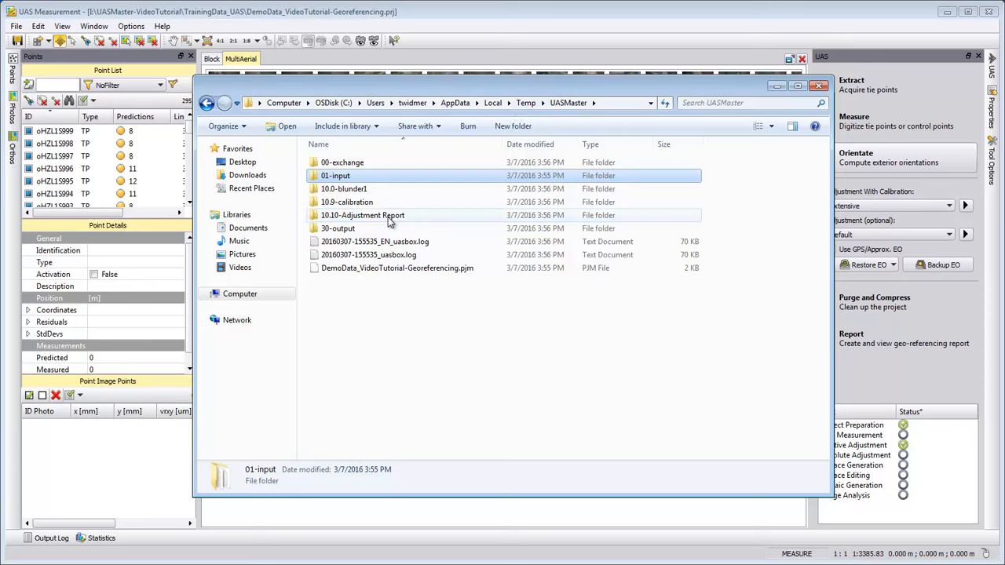
{"action": "mouse_move", "coordinate": [365, 229]}
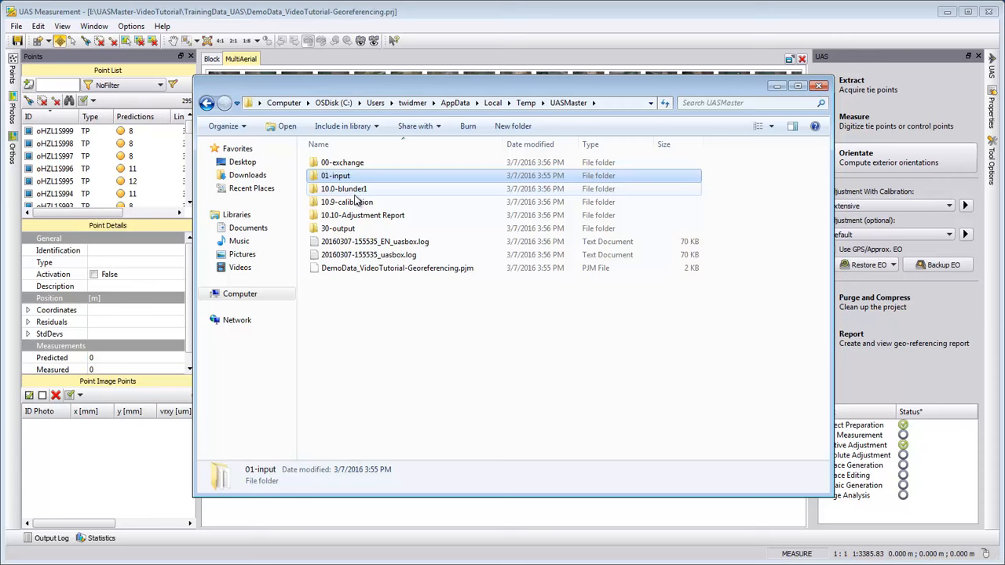
{"action": "mouse_move", "coordinate": [348, 242]}
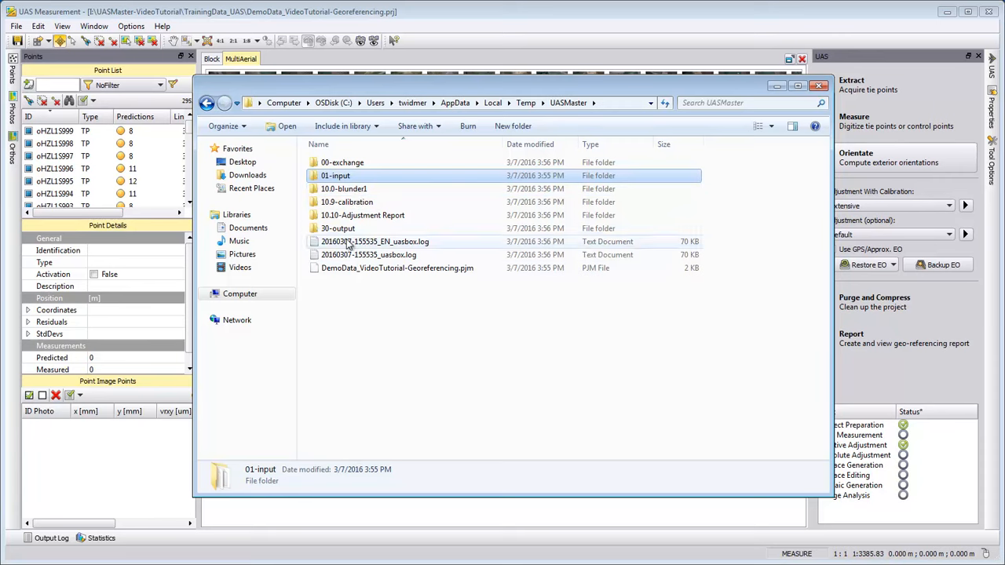
{"action": "mouse_move", "coordinate": [414, 249]}
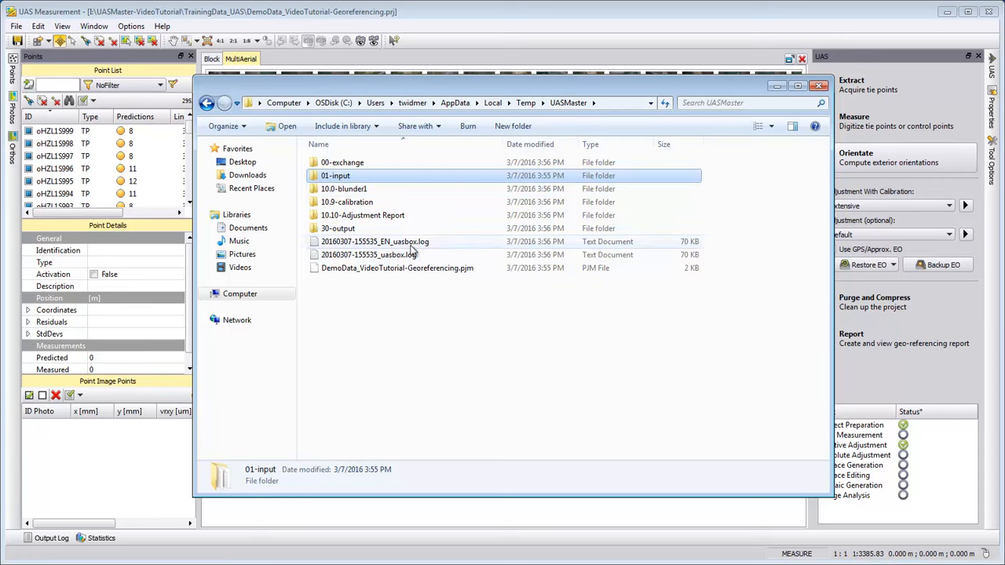
{"action": "mouse_move", "coordinate": [454, 172]}
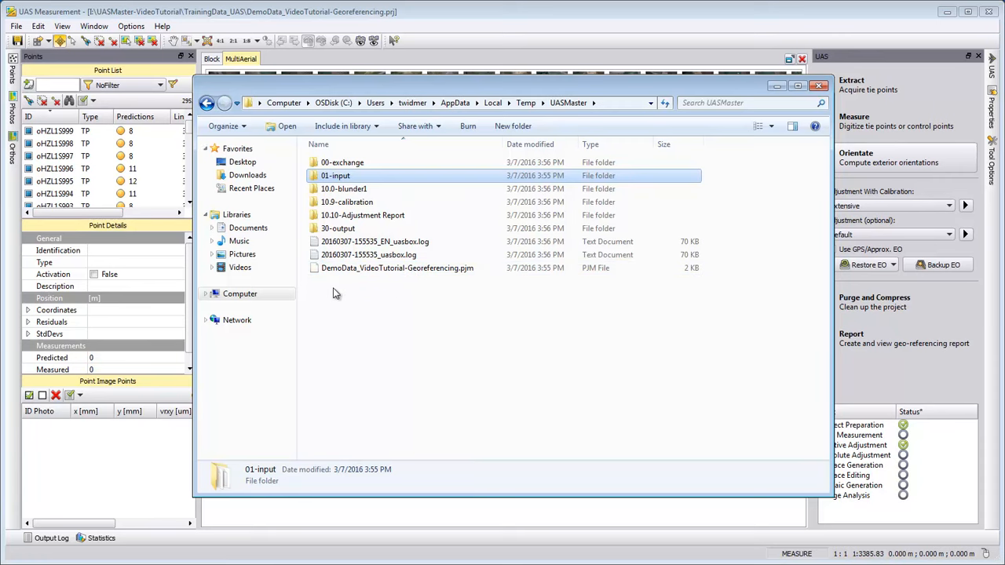
{"action": "mouse_move", "coordinate": [371, 282]}
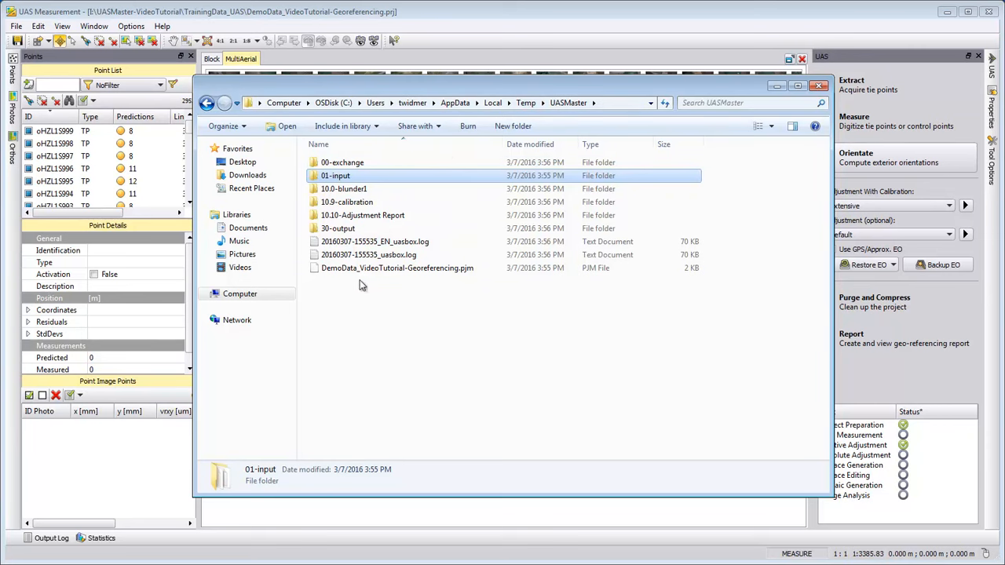
{"action": "mouse_move", "coordinate": [698, 191]}
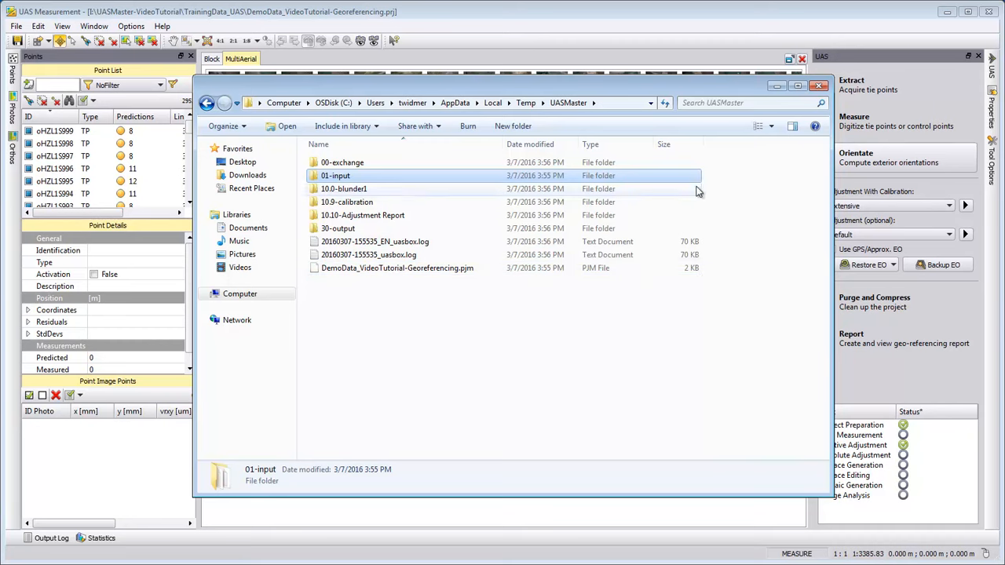
{"action": "mouse_move", "coordinate": [780, 109]}
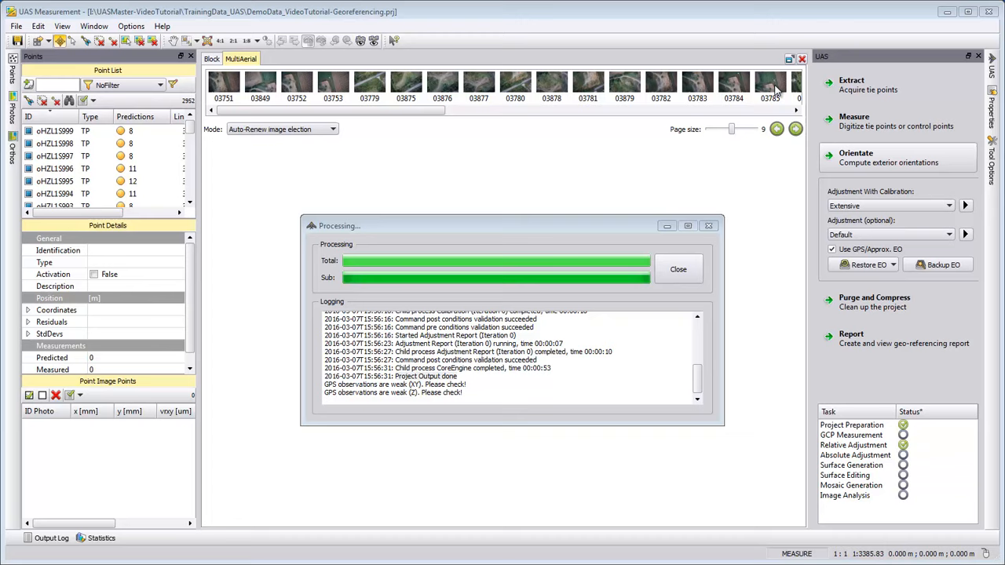
{"action": "left_click", "coordinate": [679, 270]}
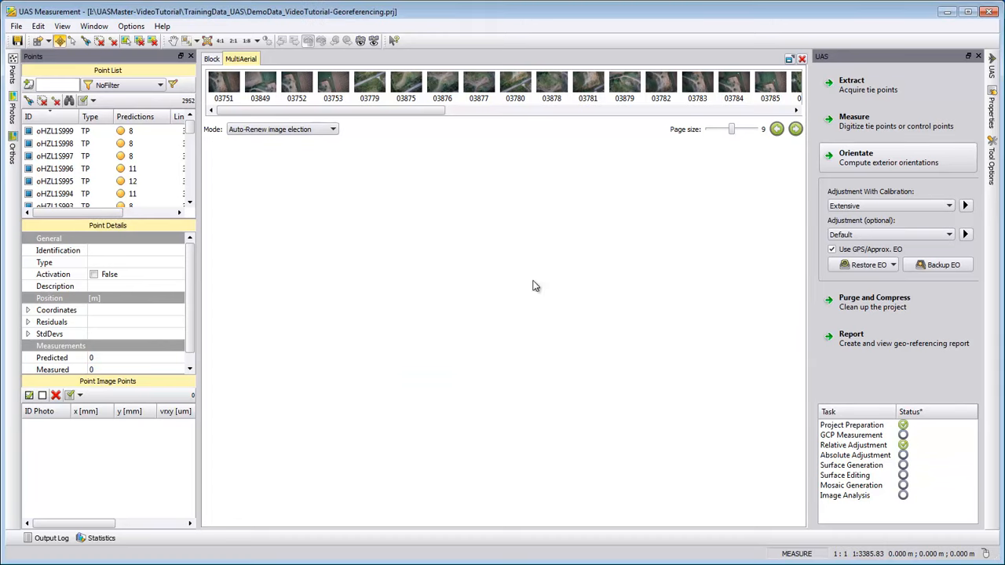
{"action": "mouse_move", "coordinate": [528, 301]}
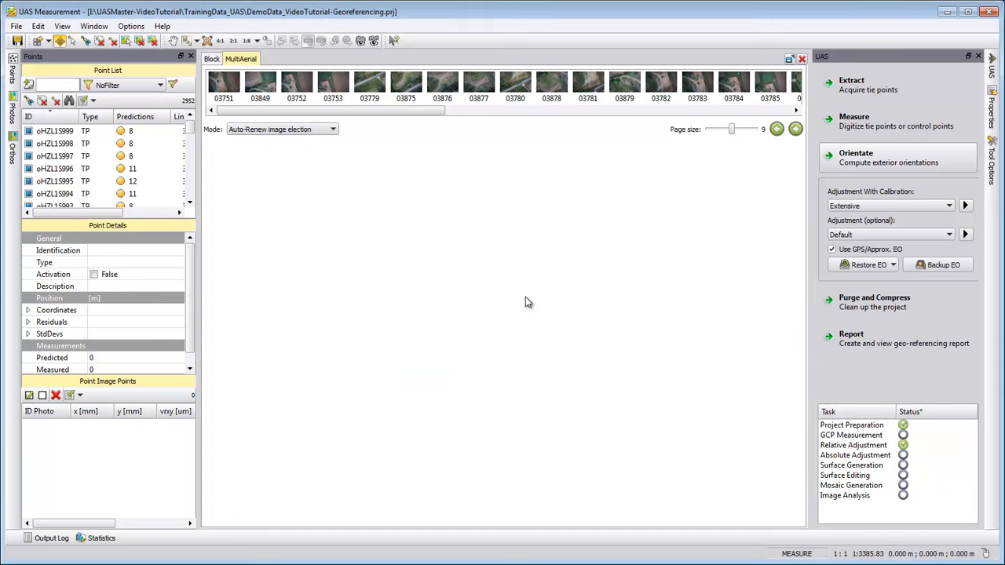